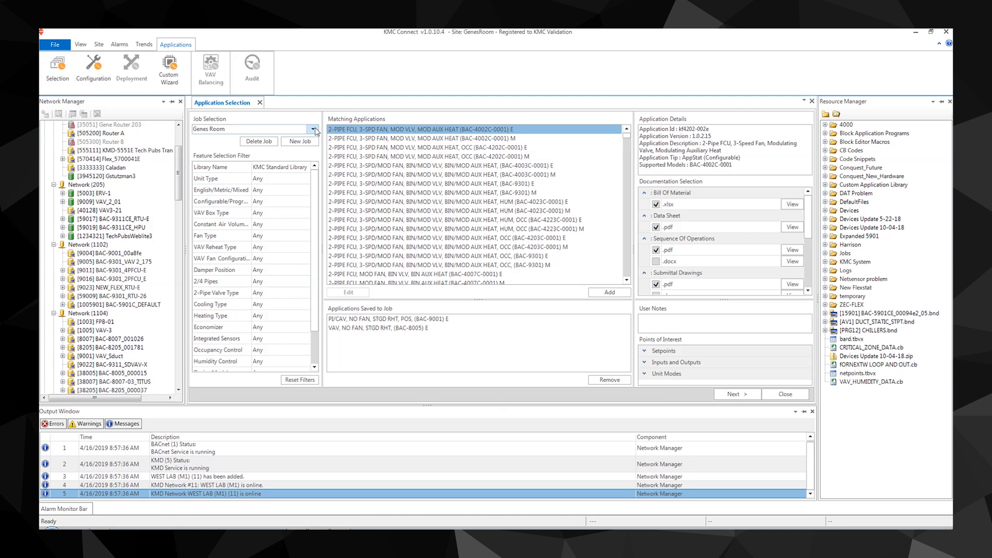
# Create a new job named XYZ via the New Job name dialog.
pyautogui.click(312, 129)
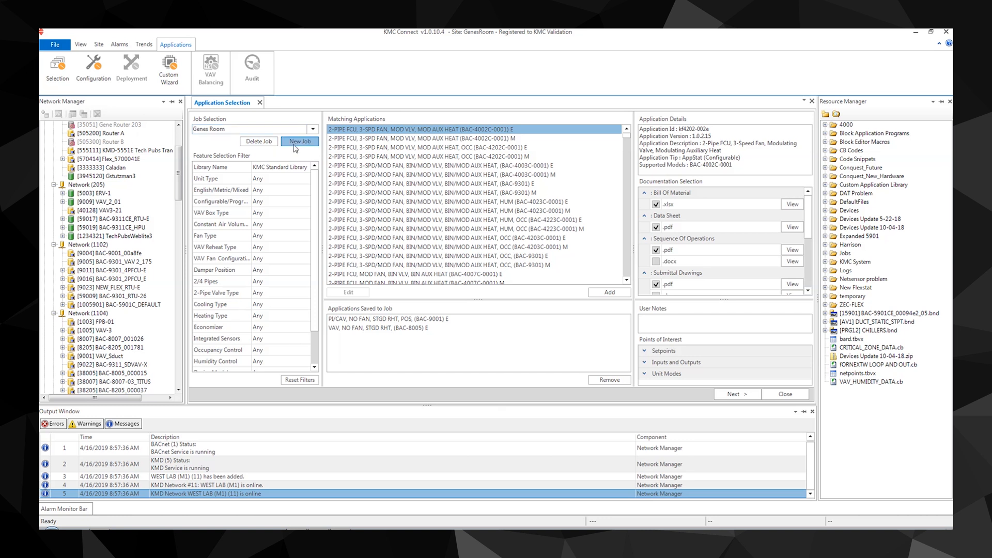
pyautogui.click(299, 141)
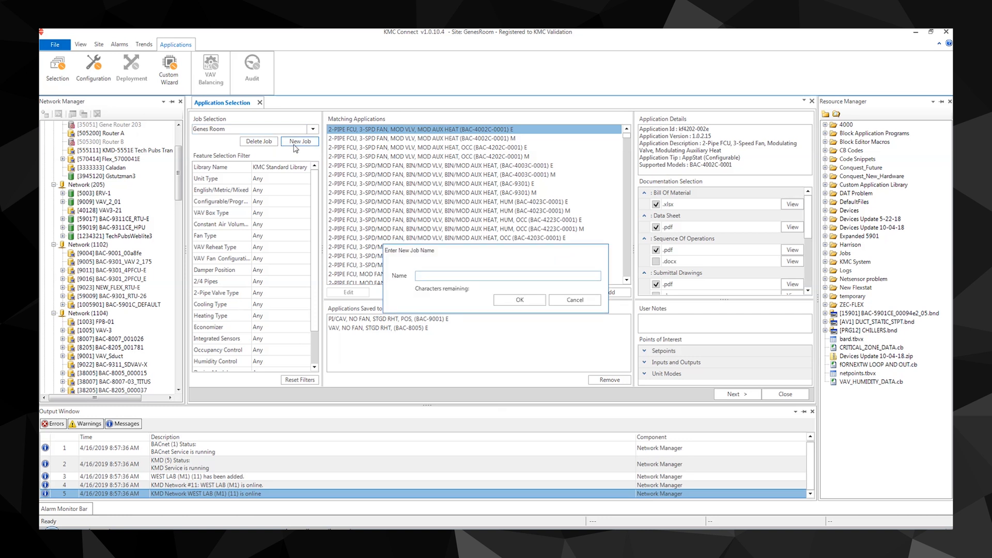
pyautogui.write('XYZ')
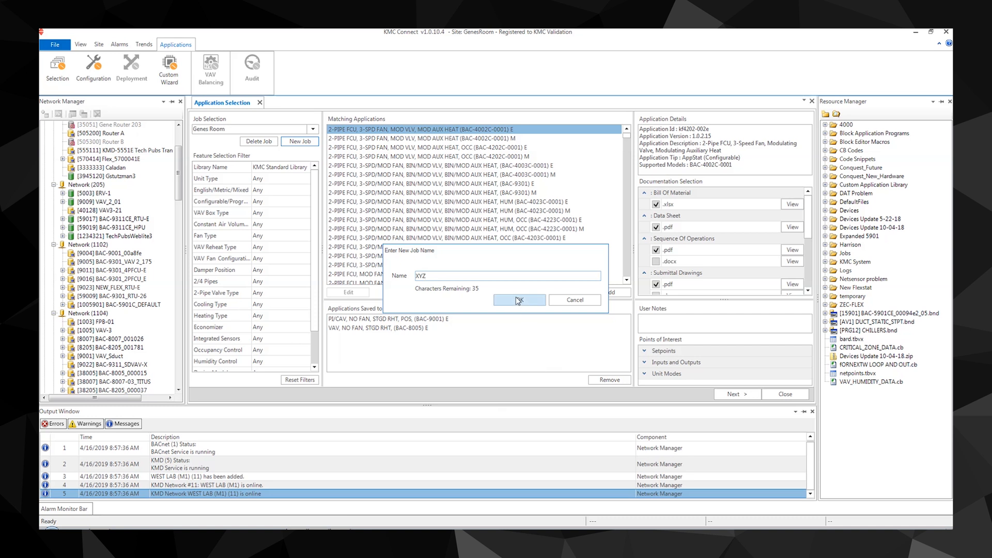
pyautogui.click(518, 300)
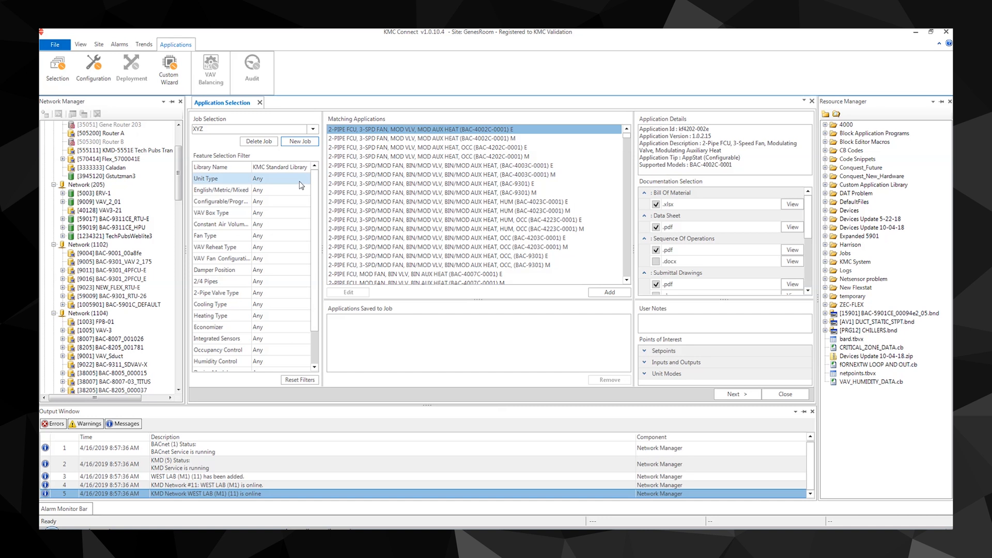
# Filter to Unit Type VAV Single Duct, Reheat Type Modulating, Fan Configuration Parallel.
pyautogui.click(302, 178)
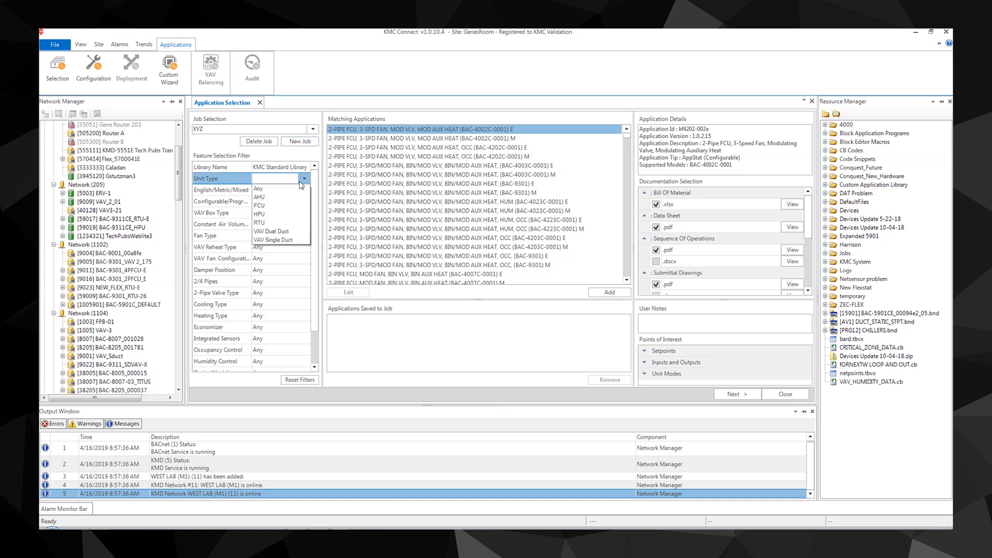
pyautogui.moveTo(282, 240)
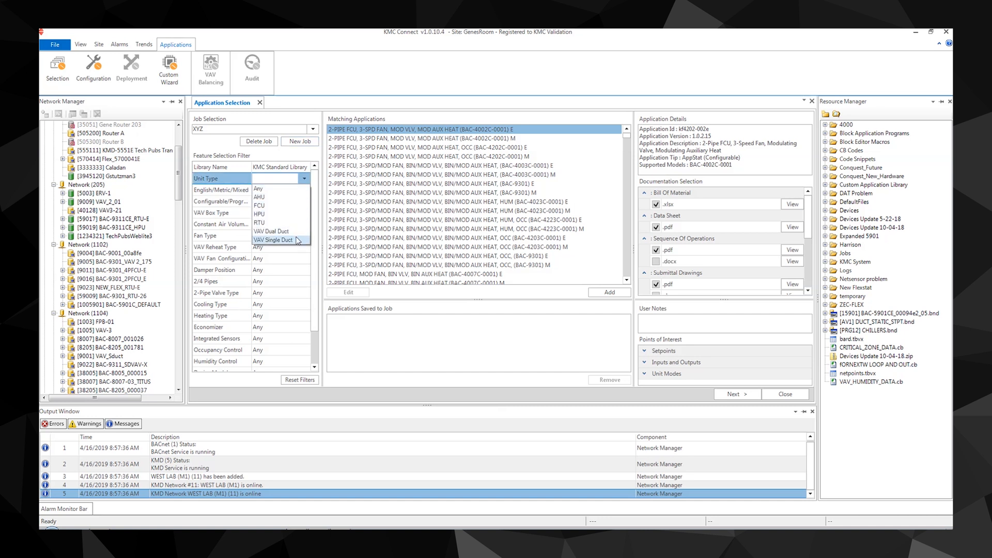
pyautogui.moveTo(298, 244)
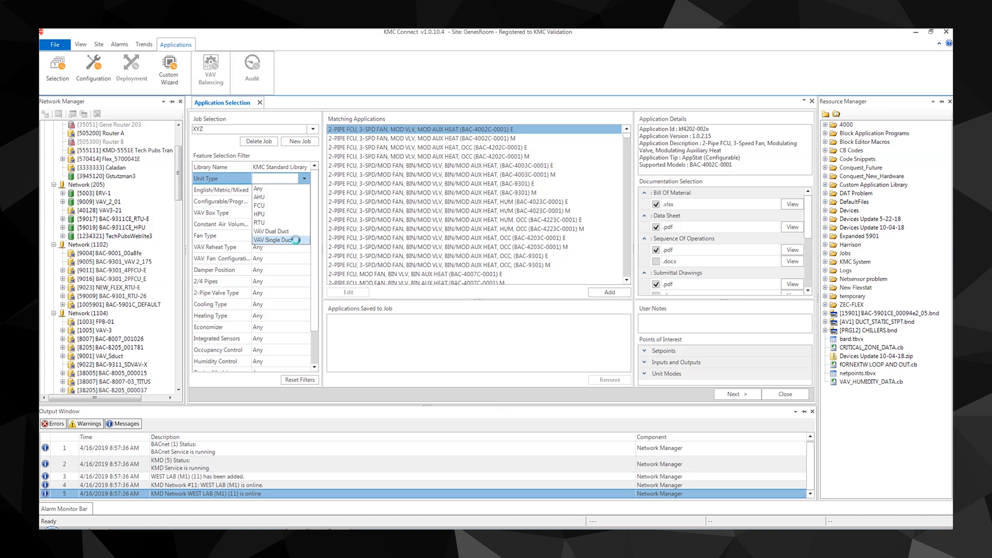
pyautogui.click(278, 239)
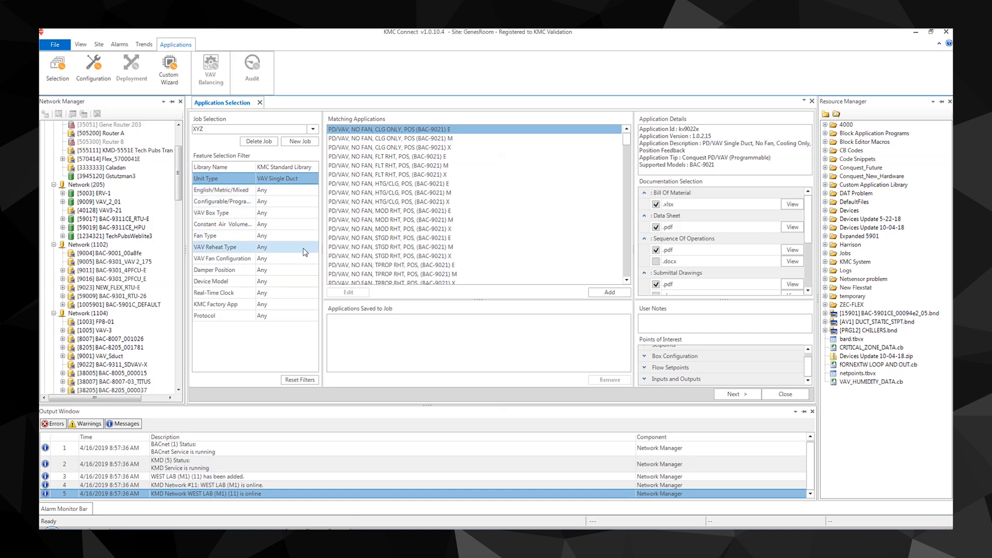
pyautogui.click(310, 246)
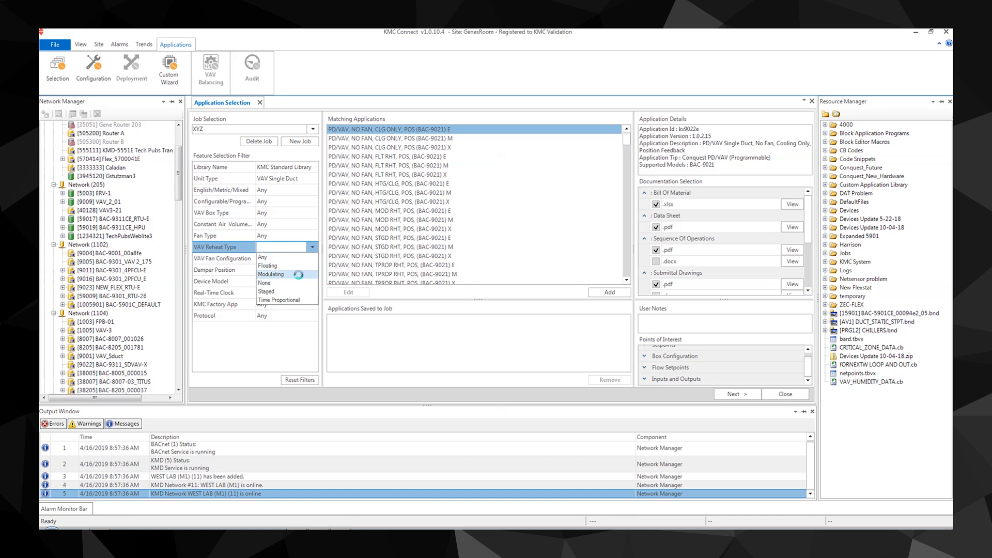
pyautogui.click(271, 274)
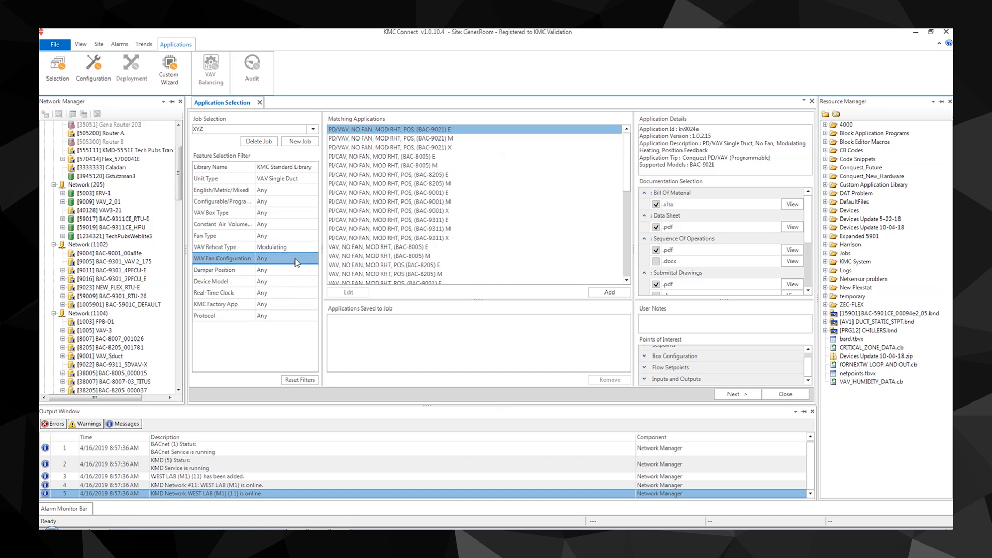
pyautogui.click(311, 258)
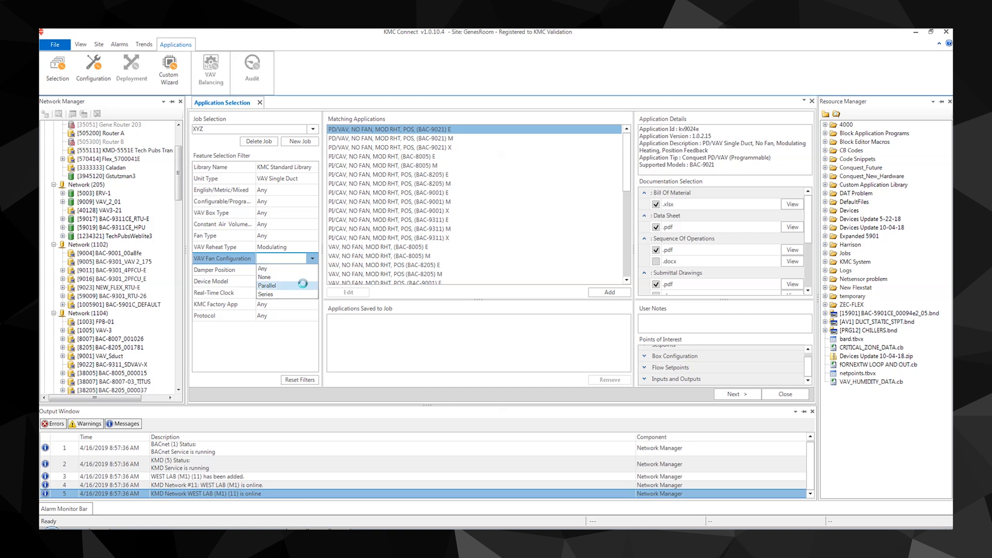
pyautogui.click(265, 285)
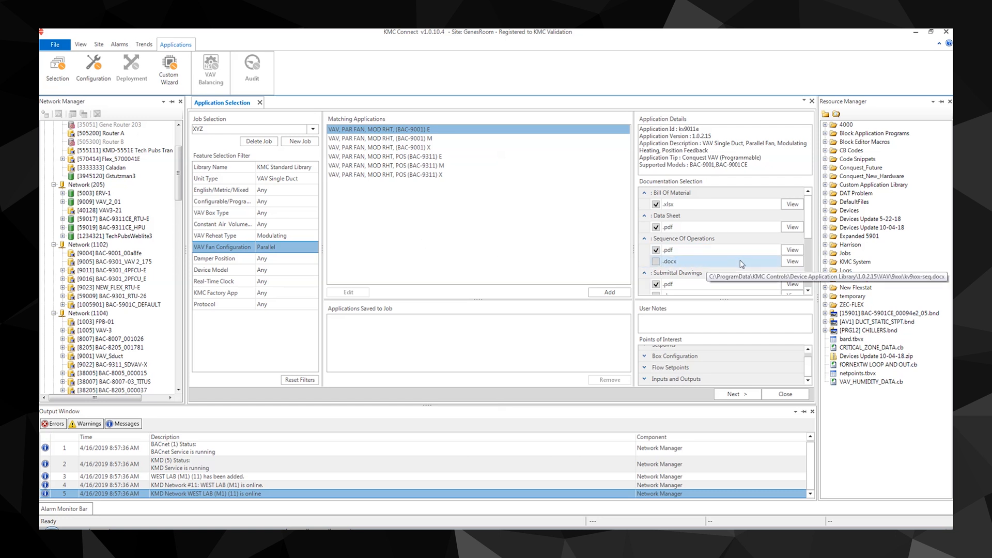
# Tick the Sequence of Operations and Wiring Diagram documents for the VAV application.
pyautogui.click(656, 249)
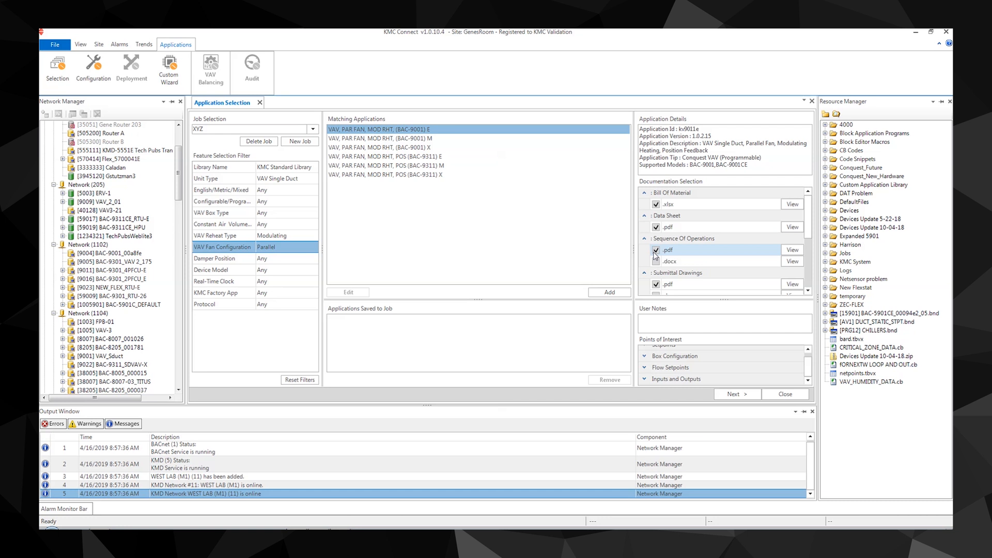
pyautogui.click(657, 262)
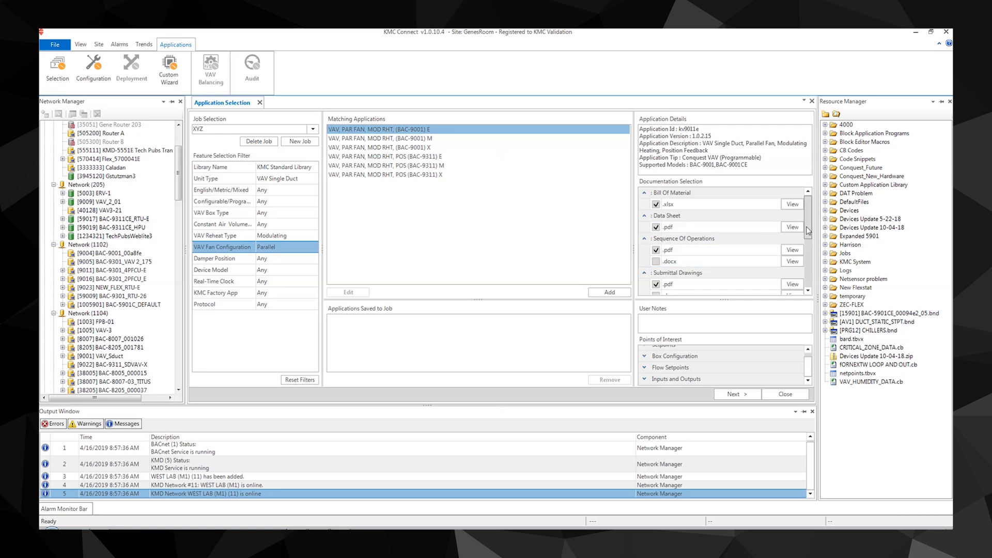
pyautogui.scroll(-3)
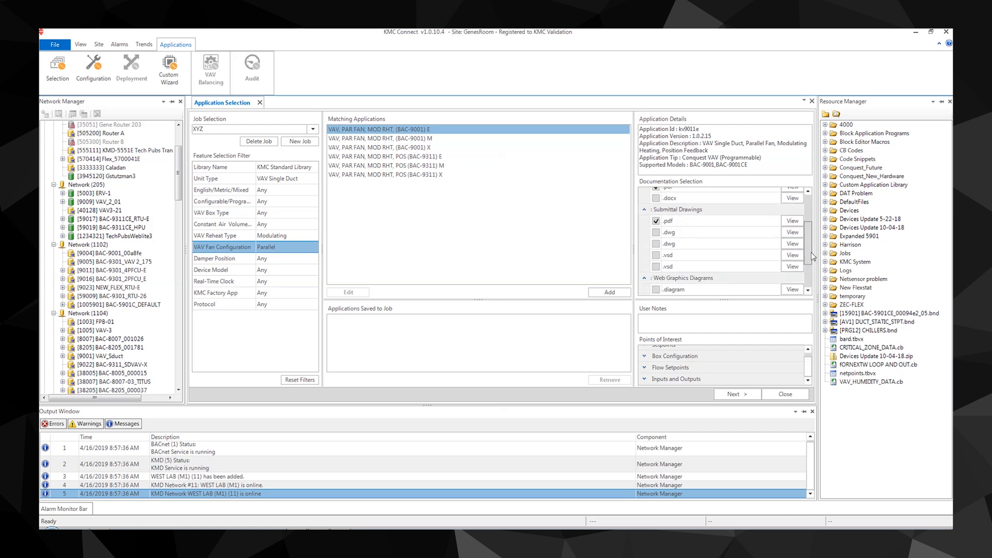
pyautogui.scroll(-3)
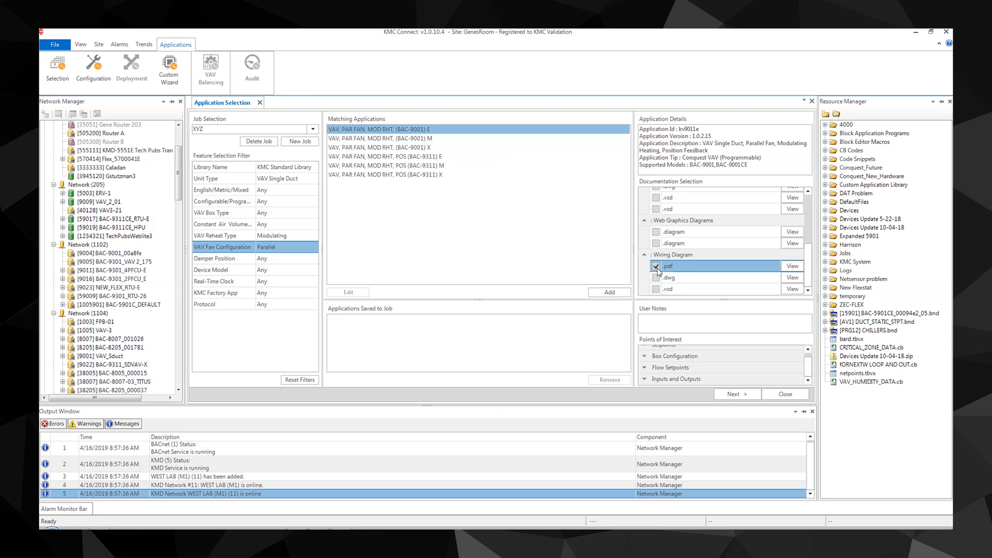
pyautogui.click(656, 277)
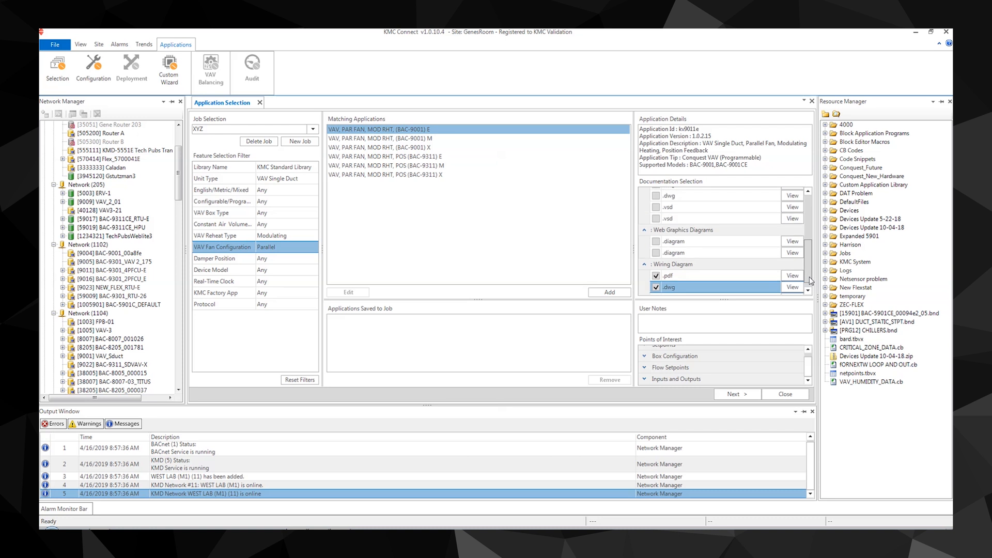
pyautogui.scroll(-3)
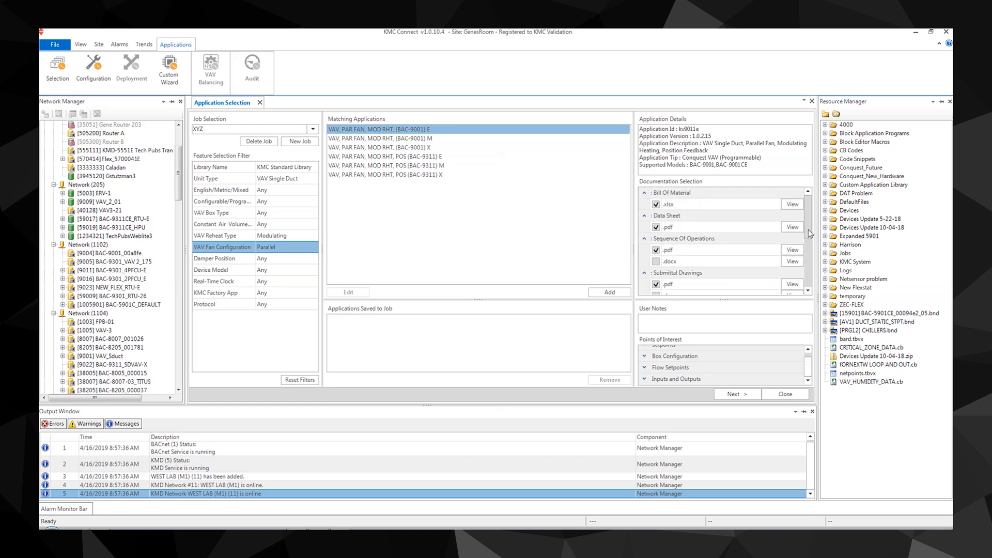
pyautogui.moveTo(490, 156)
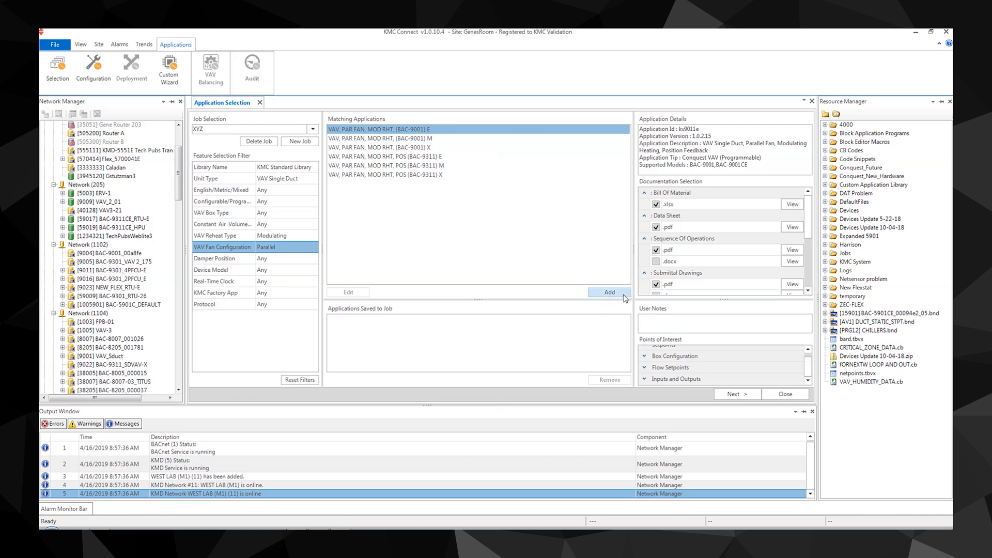
# Add the VAV, PAR FAN, MOD RHT (BAC-9001) E application to job XYZ.
pyautogui.click(609, 292)
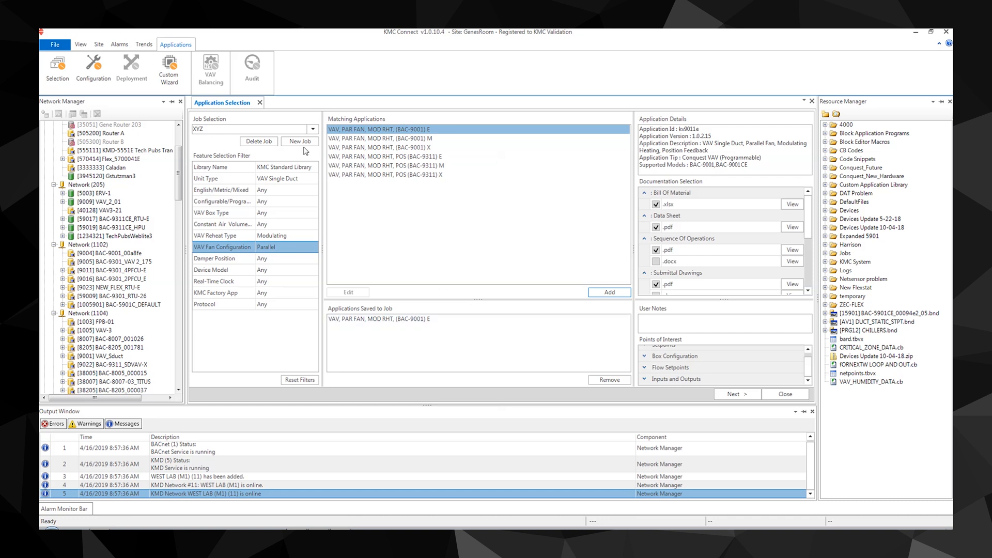
pyautogui.moveTo(304, 162)
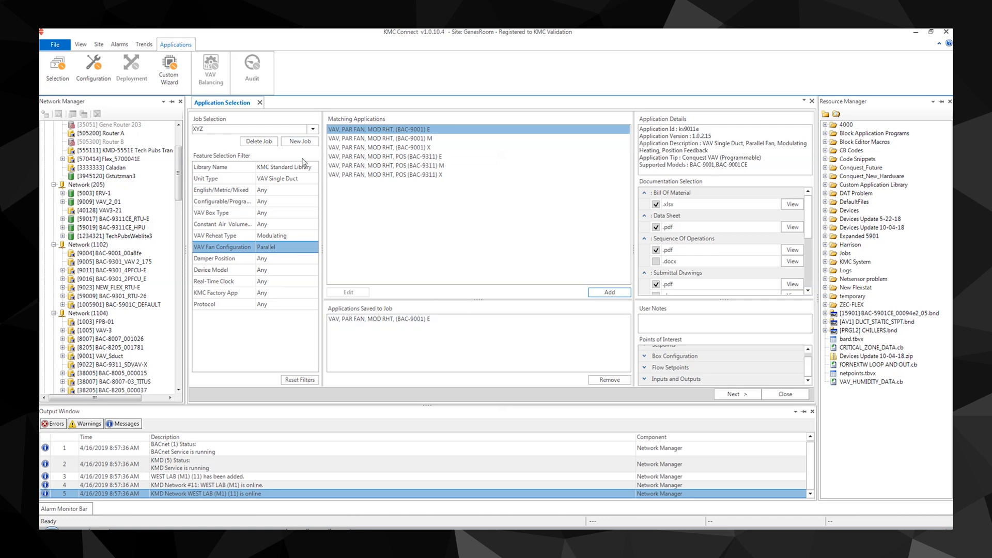
pyautogui.click(312, 179)
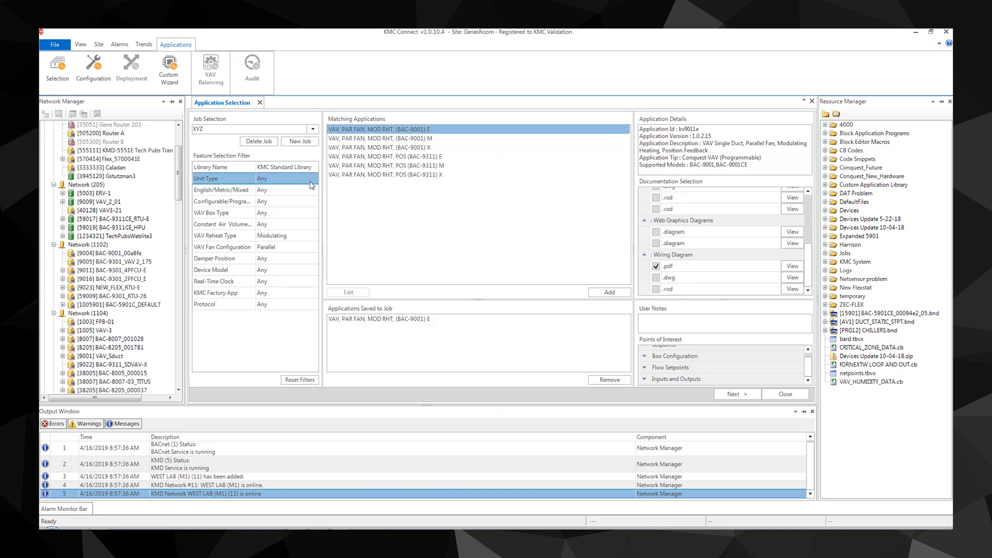
# Reset Unit Type to Any and filter for Constant fan with no humidity control.
pyautogui.click(311, 235)
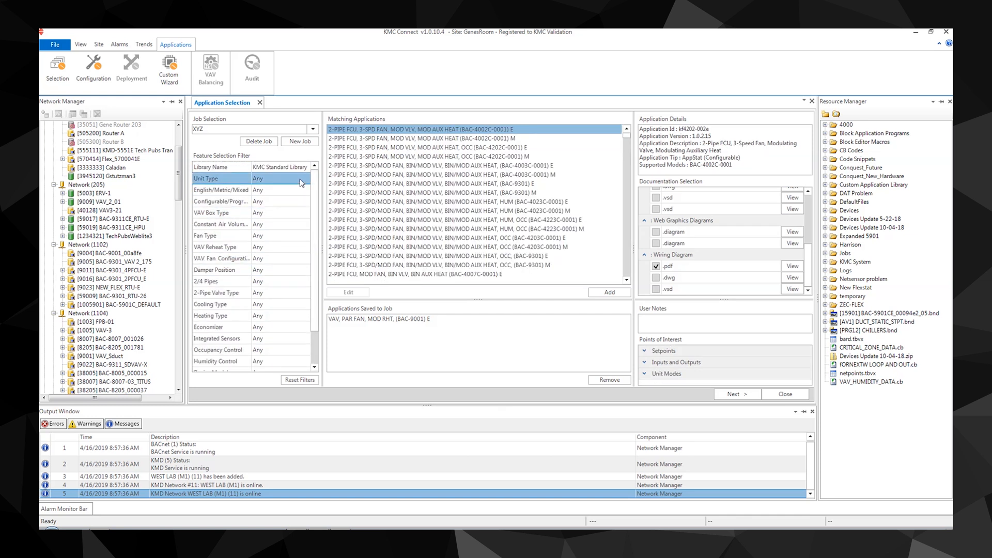
pyautogui.click(286, 178)
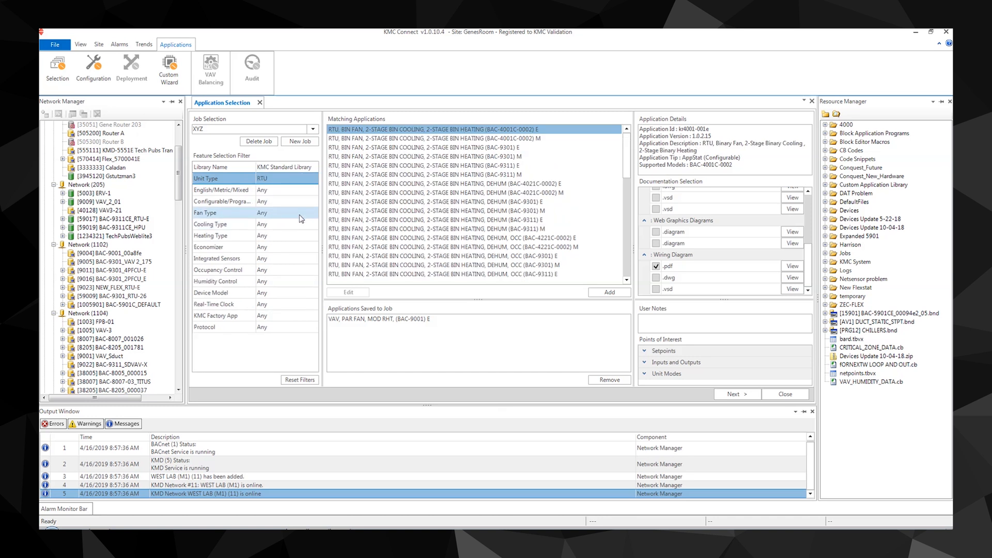
pyautogui.click(310, 212)
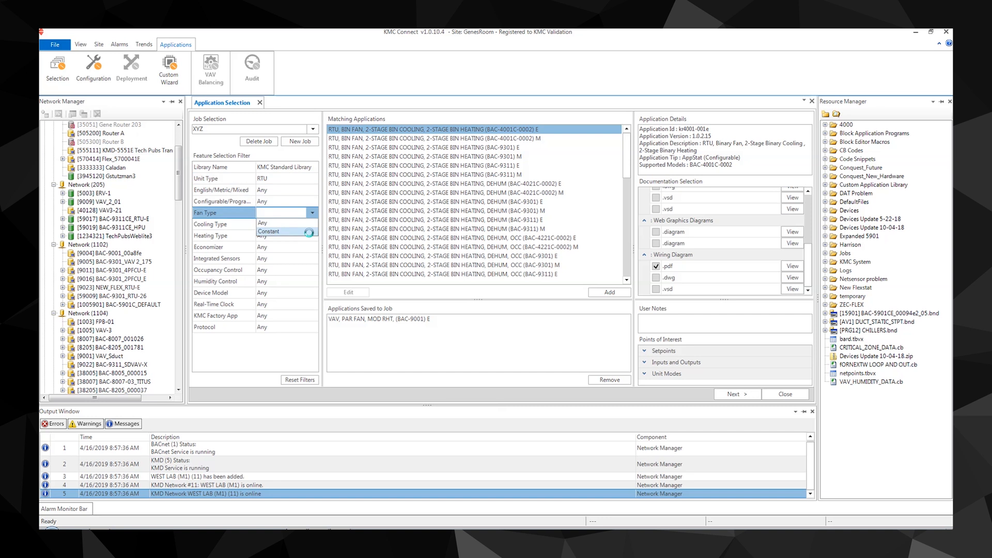
pyautogui.click(287, 248)
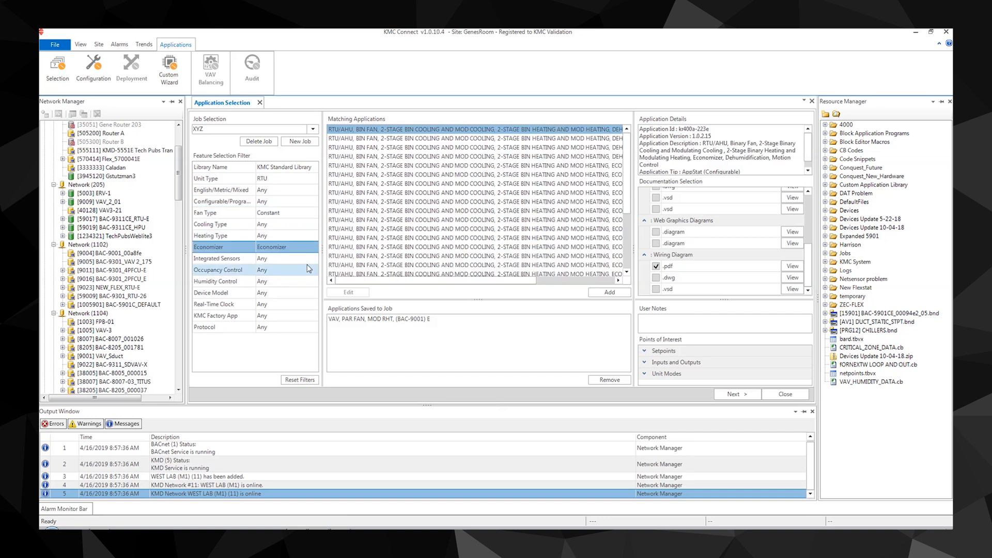
pyautogui.click(311, 281)
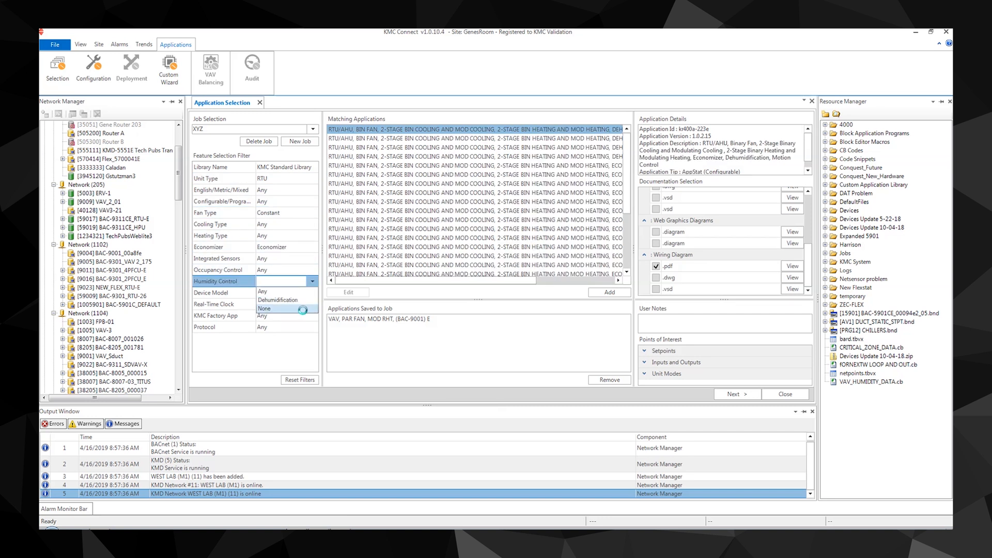
pyautogui.click(281, 308)
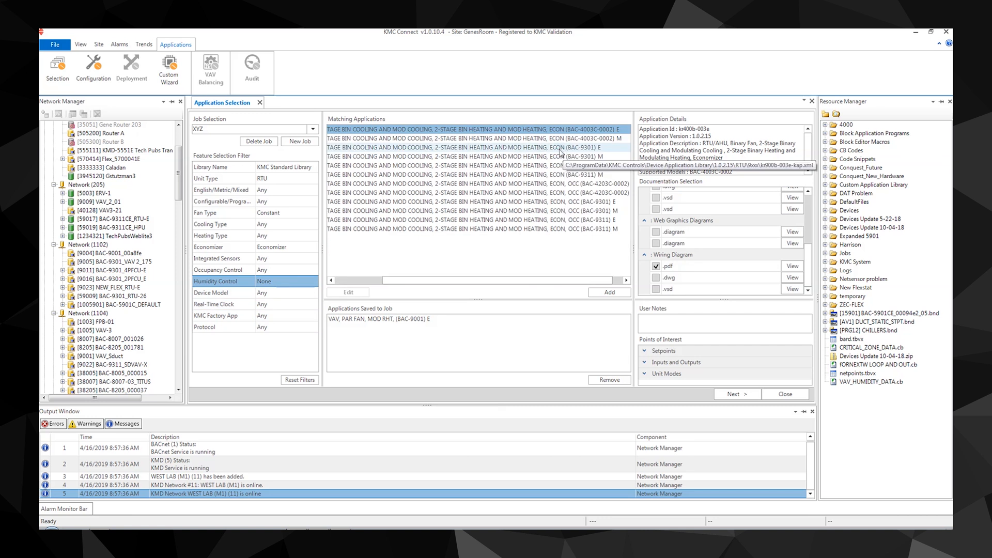
# Add the BAC-9301 economizer RTU application to job XYZ.
pyautogui.click(468, 148)
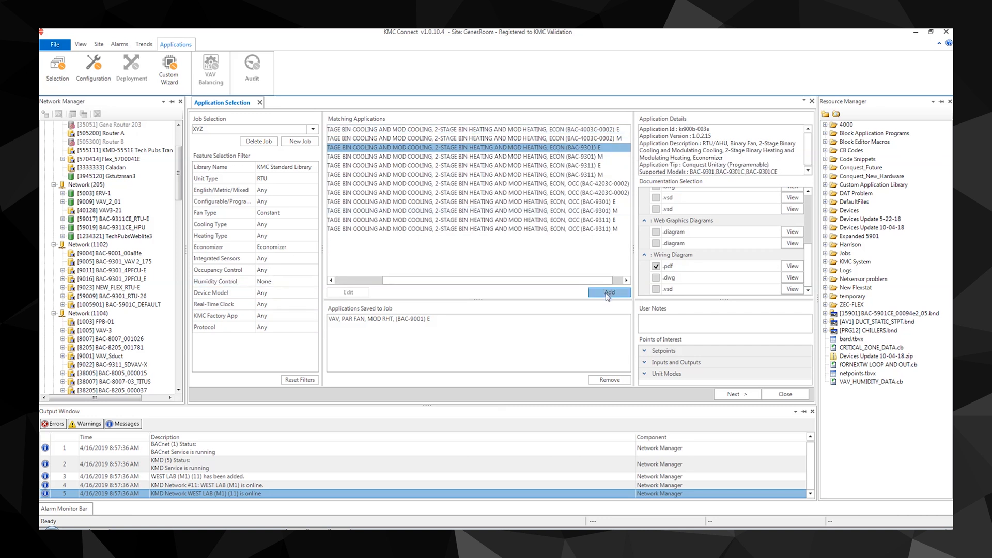
pyautogui.click(609, 291)
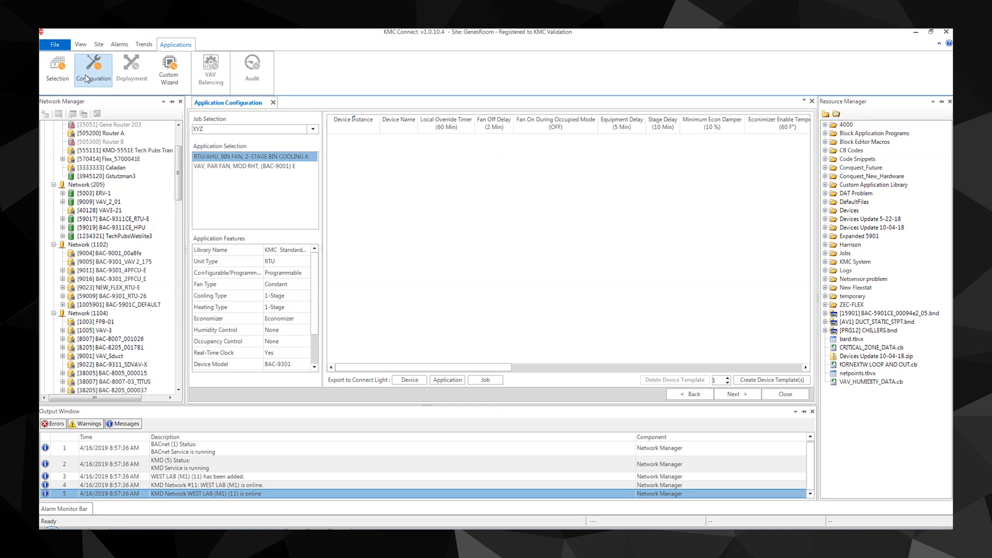
# Create Device1 template for the VAV application with Occupied Cooling Setpoint 73.
pyautogui.click(253, 165)
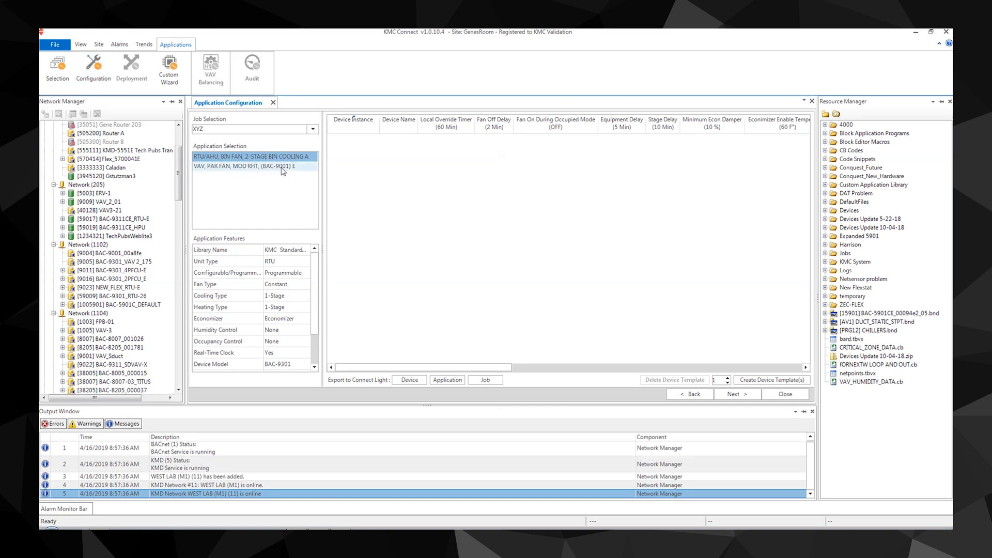
pyautogui.click(252, 166)
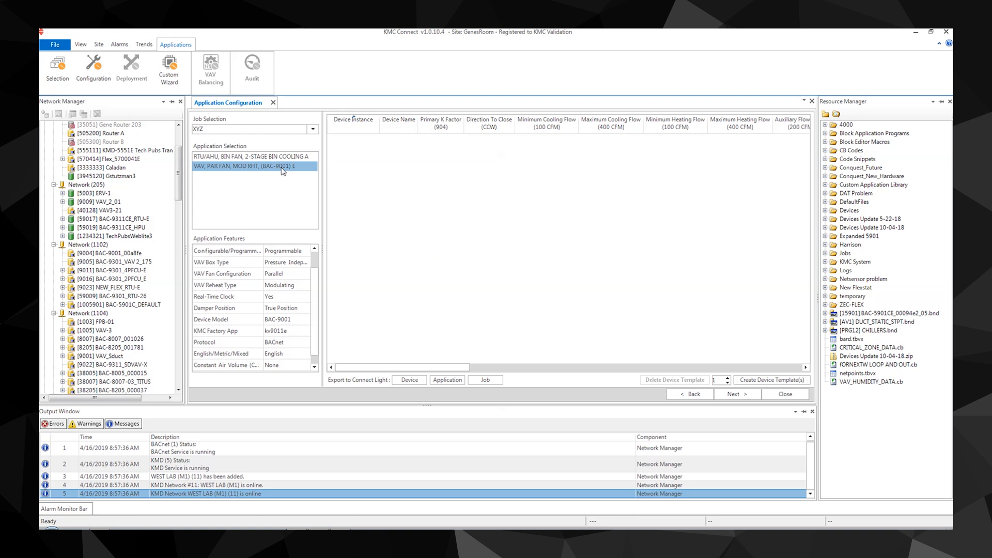
pyautogui.moveTo(368, 211)
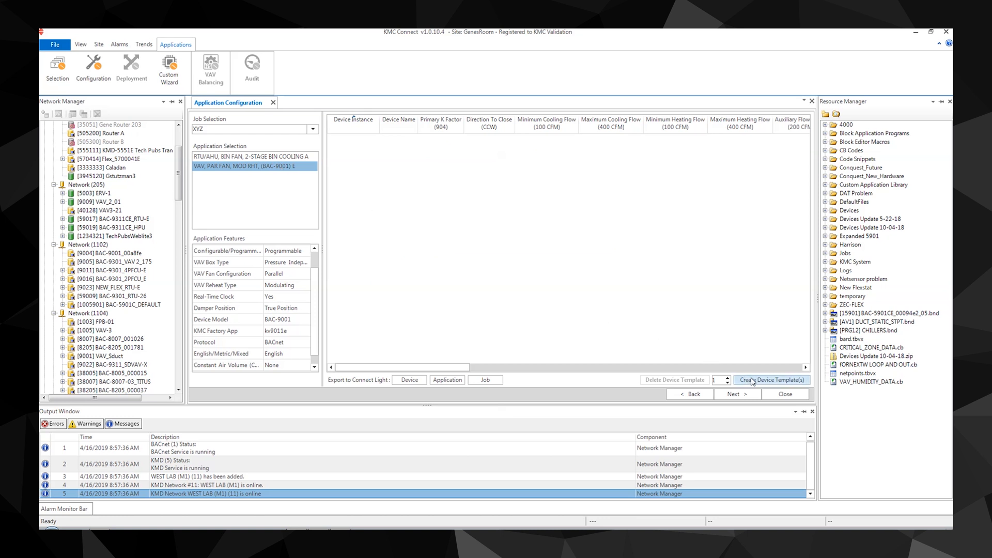
pyautogui.click(771, 380)
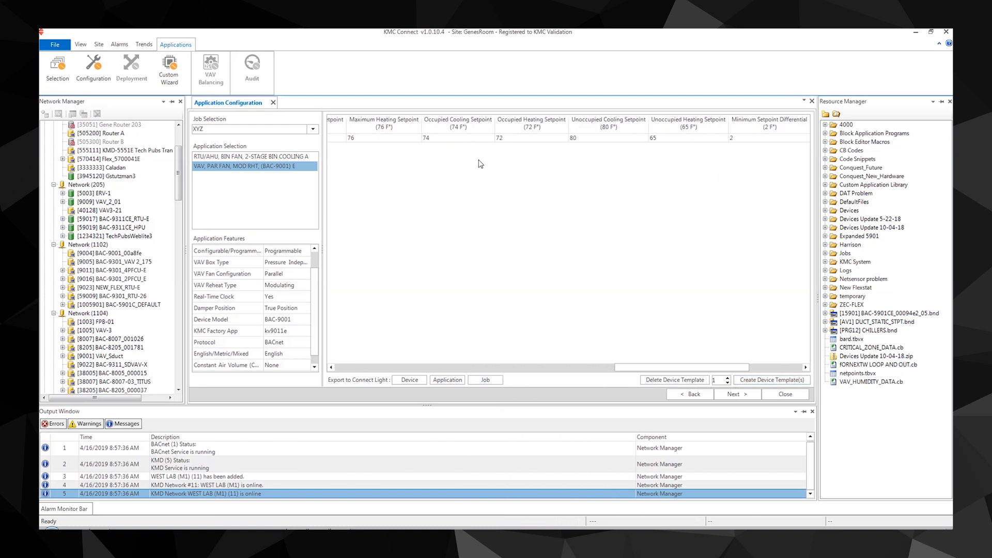
pyautogui.click(443, 139)
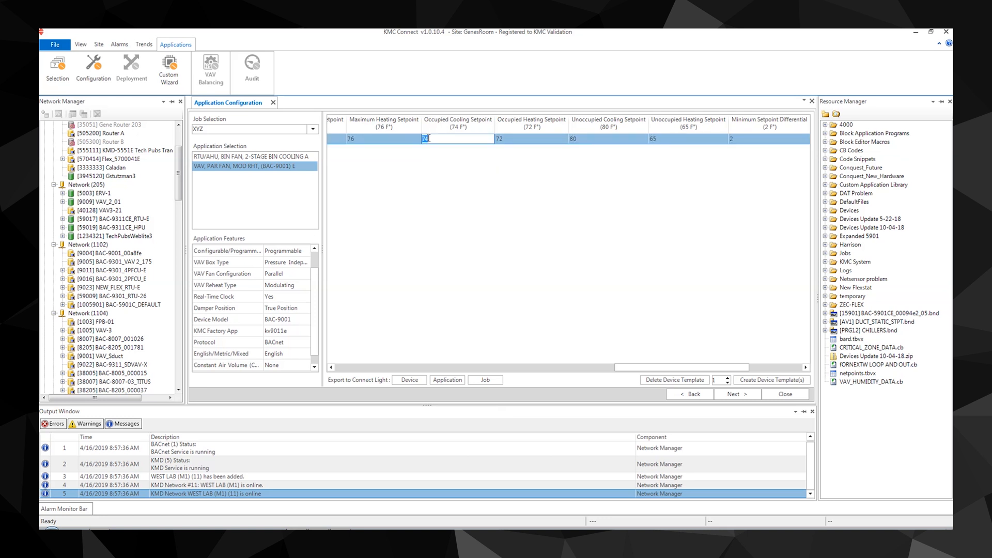
pyautogui.click(530, 139)
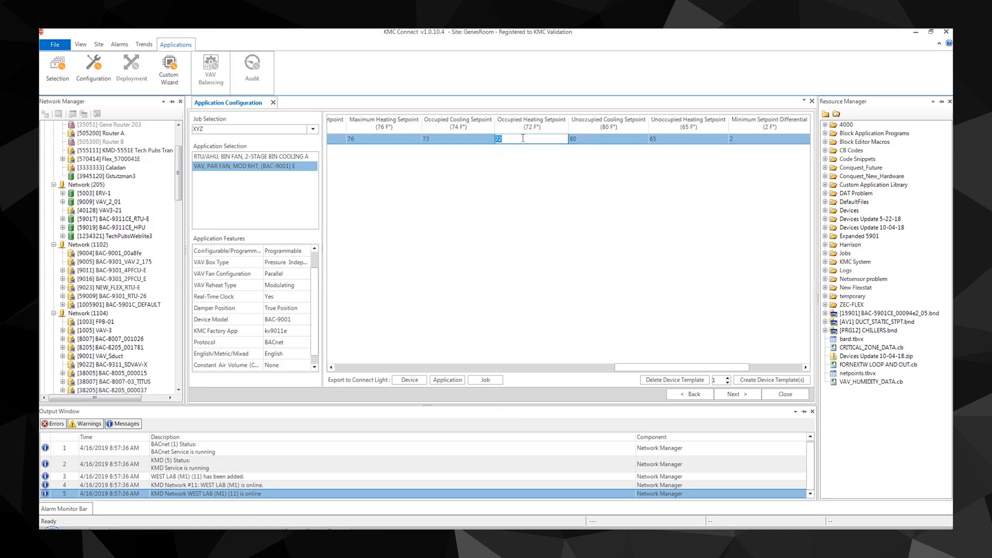
pyautogui.click(608, 138)
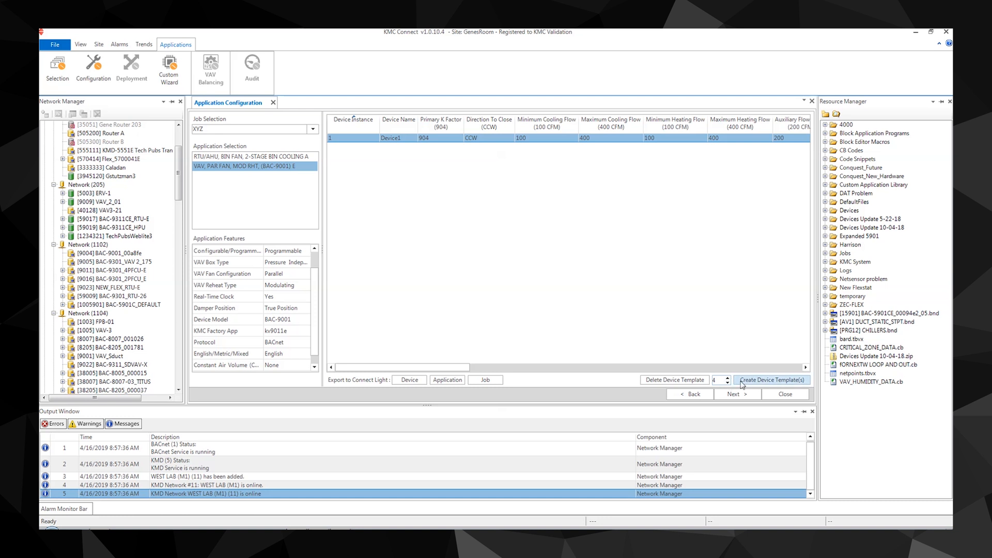
# Clone the template into four devices and set Device1's Primary K Factor to 655.
pyautogui.click(771, 380)
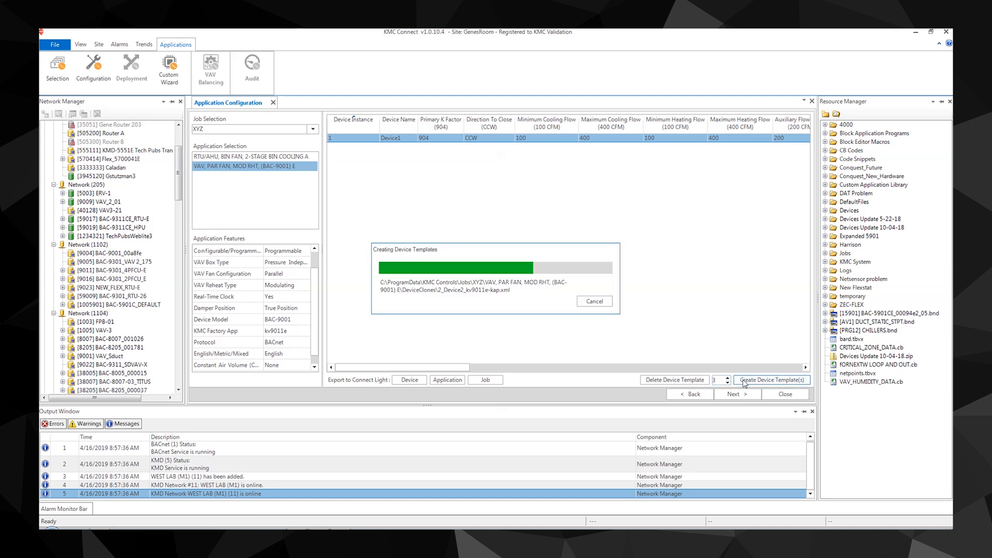
pyautogui.click(772, 379)
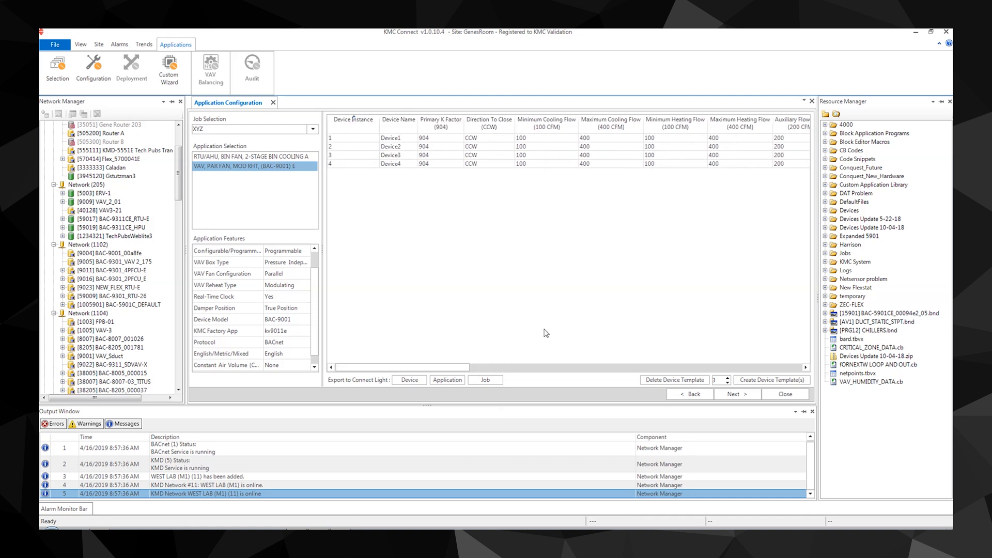
pyautogui.moveTo(445, 368)
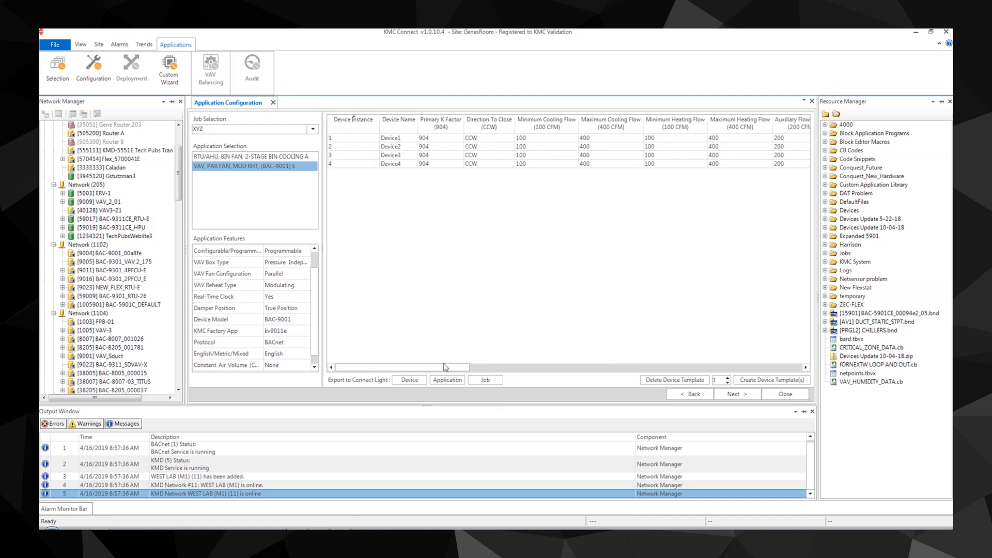
pyautogui.moveTo(396, 367); pyautogui.dragTo(444, 367)
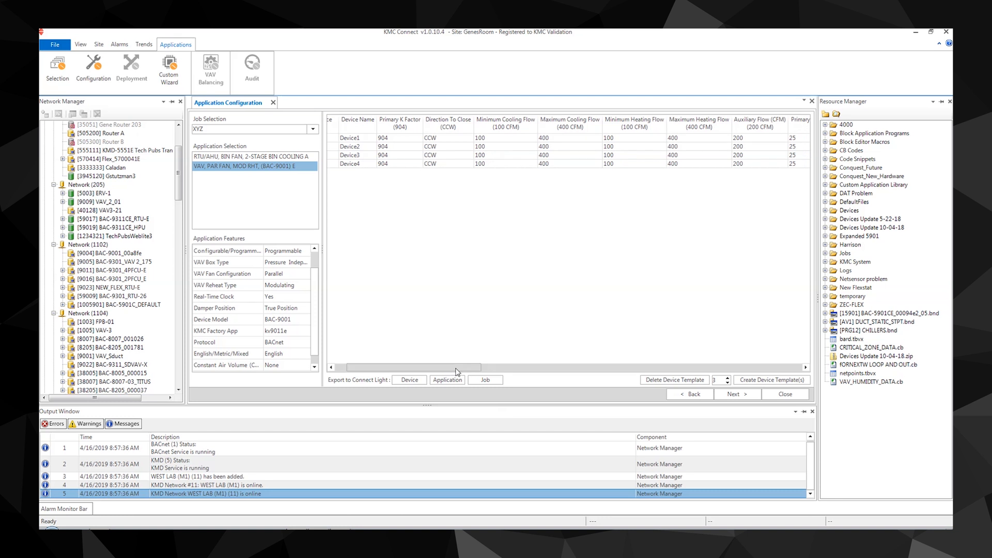
pyautogui.click(381, 137)
pyautogui.write('655')
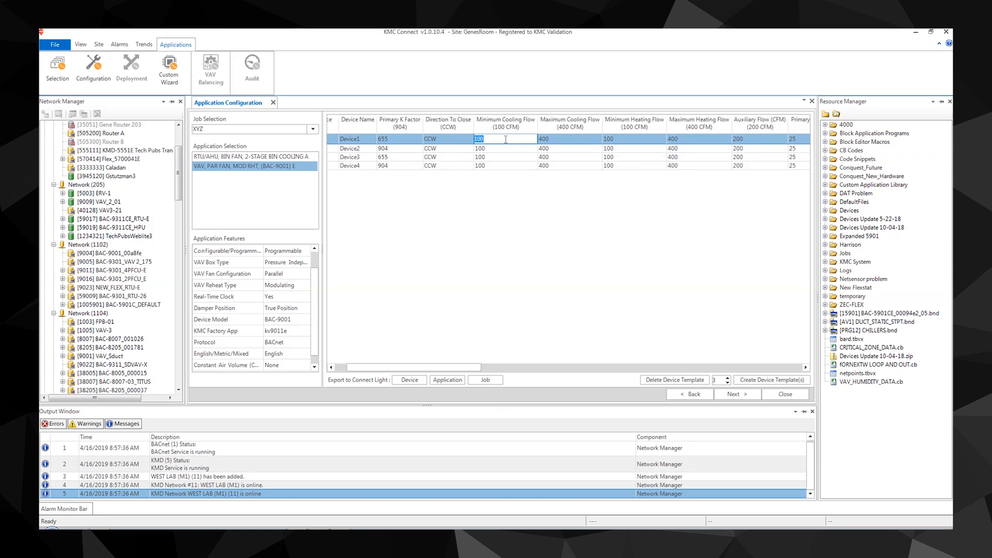
pyautogui.click(734, 394)
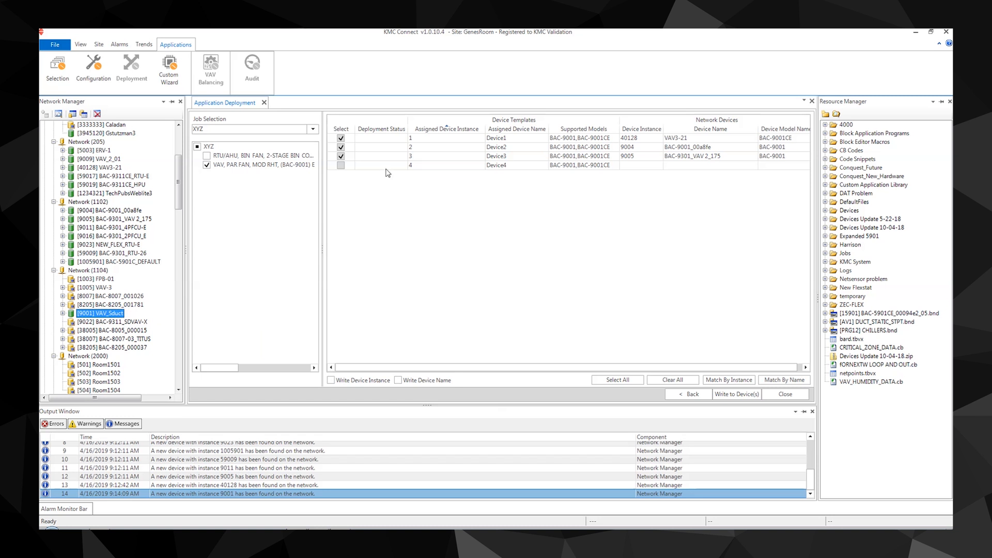
# Match Device4 to the VAV_Sduct controller and write all templates to the devices.
pyautogui.click(341, 165)
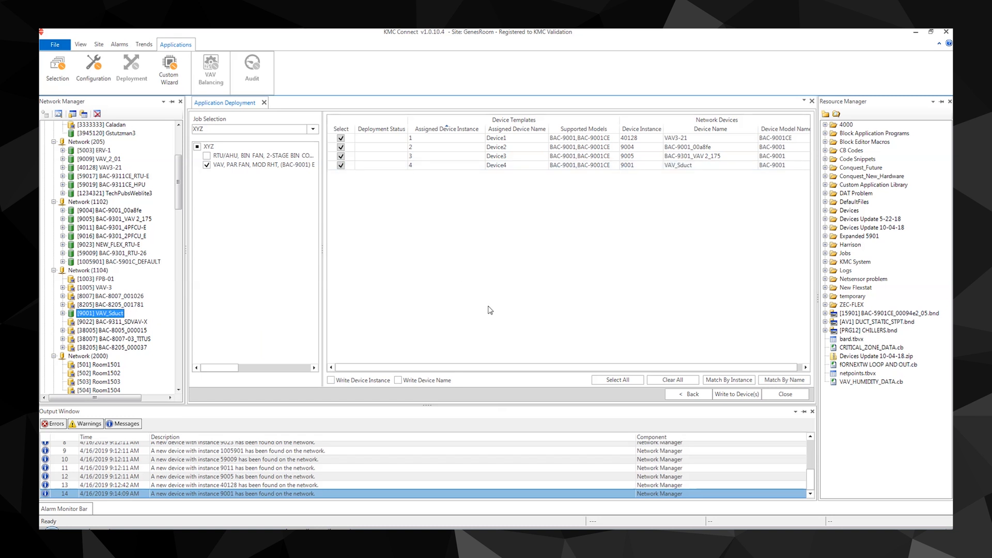
pyautogui.moveTo(599, 355)
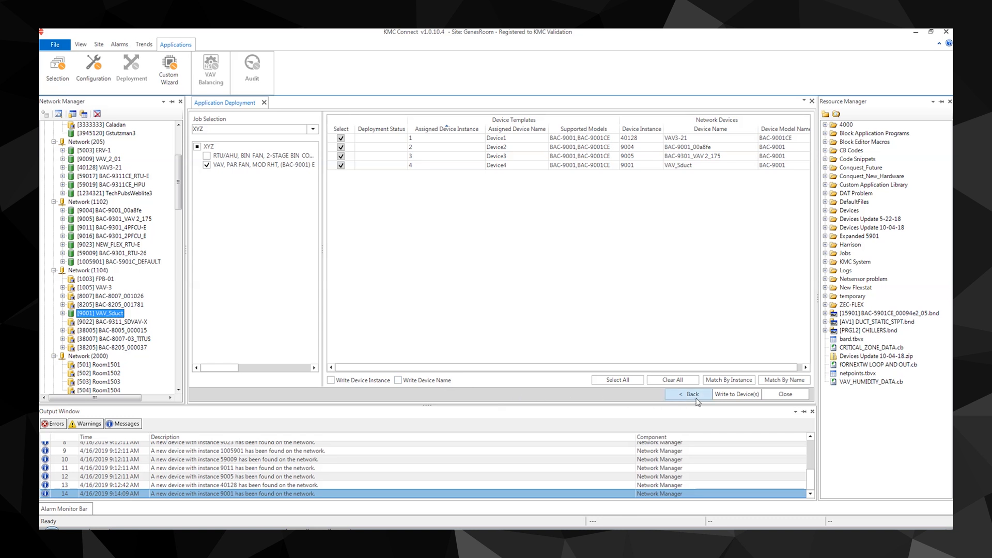
pyautogui.click(738, 394)
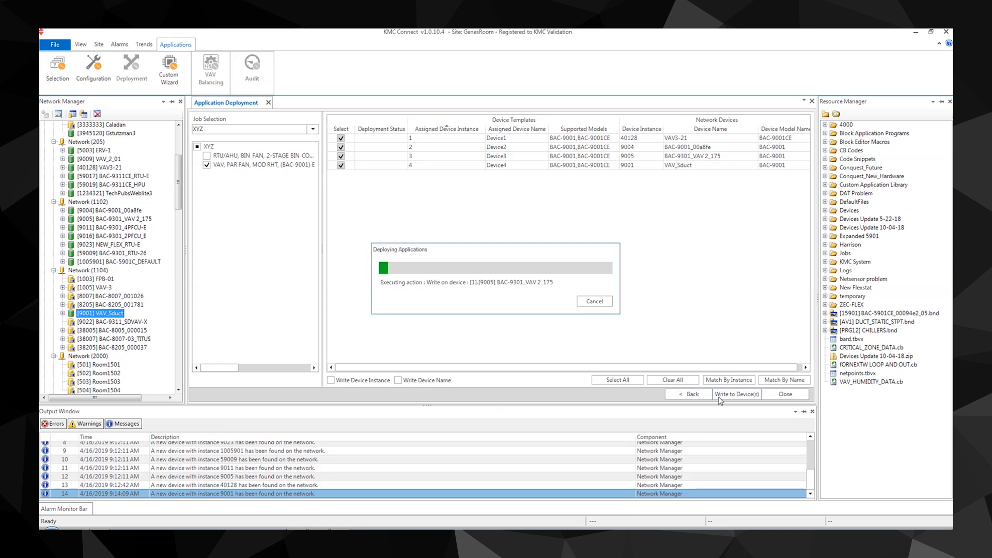